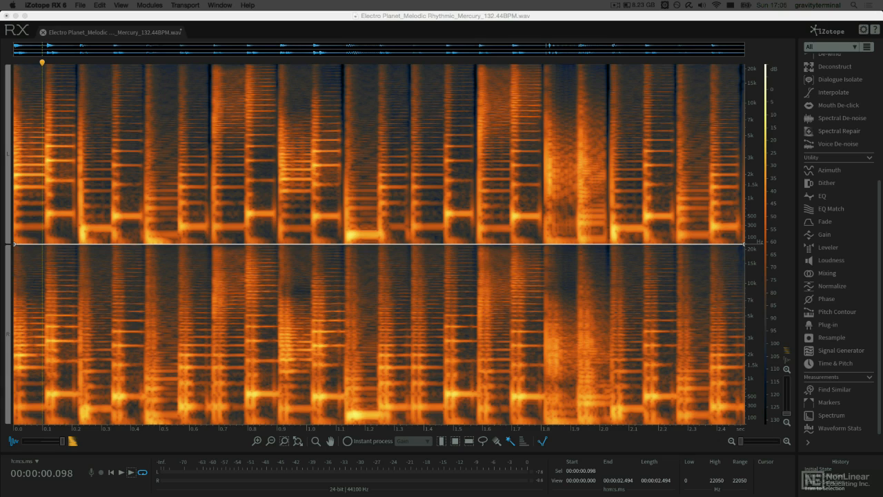
mouse_move(102, 405)
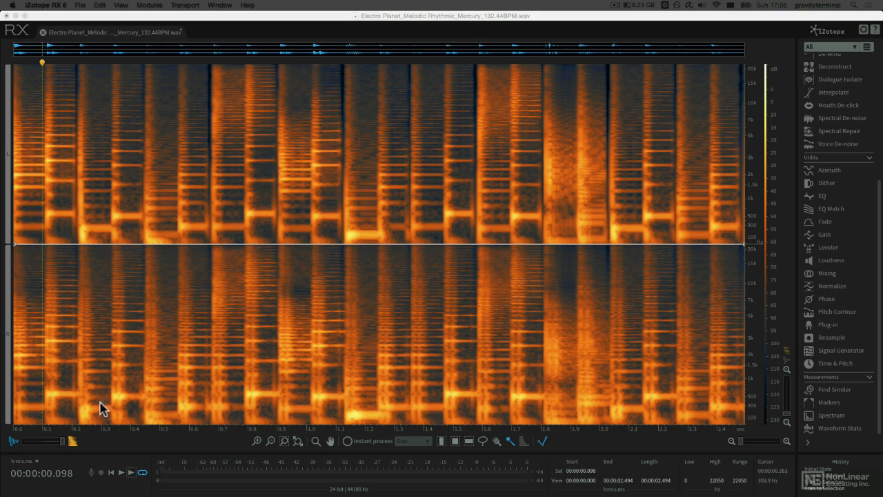
Step: Magic-wand select the percussive transient just before 0.2 s in the spectrogram
left_click(120, 472)
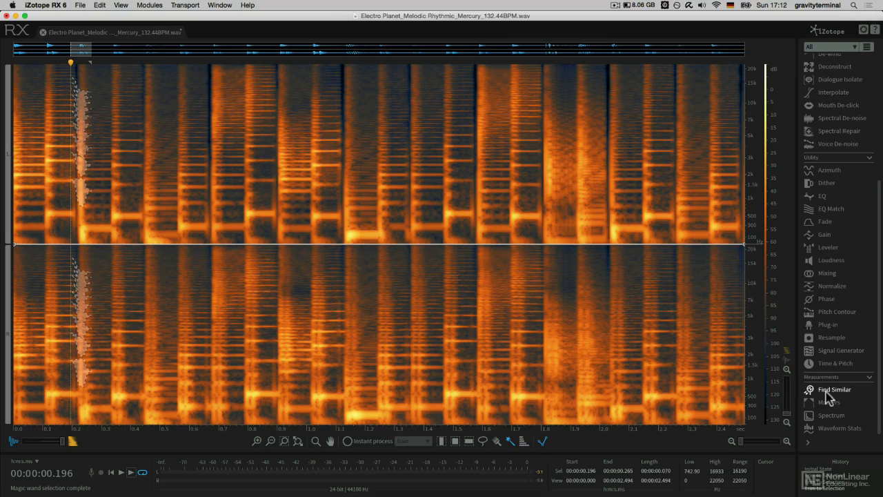
Step: Open Find Similar Event, set similarity to 0.1, and run Find all
left_click(835, 389)
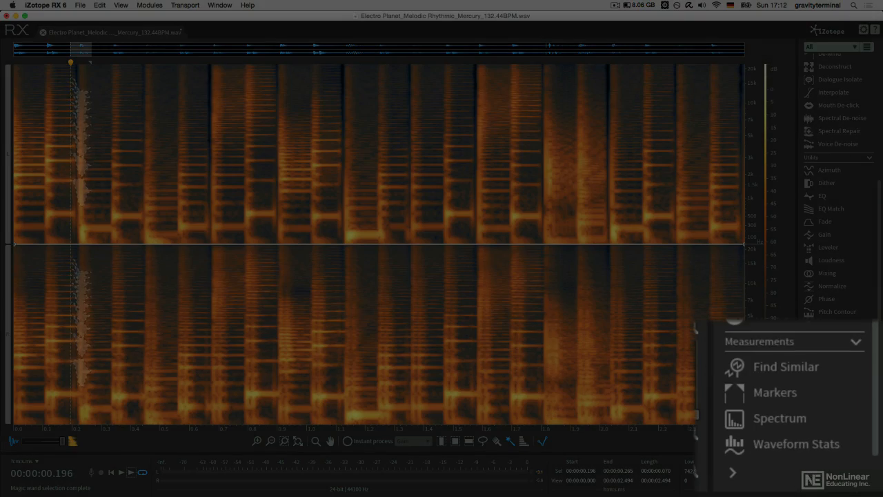
left_click(786, 366)
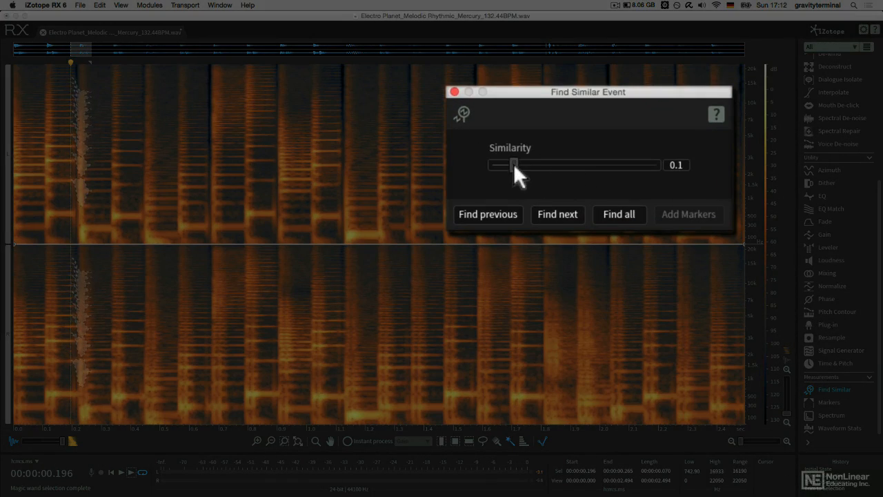
left_click_drag(514, 164, 647, 164)
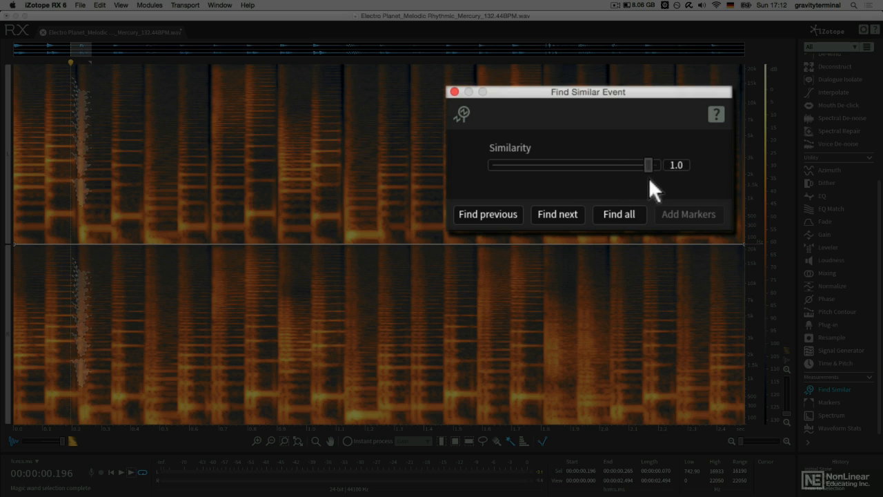
left_click_drag(647, 164, 540, 164)
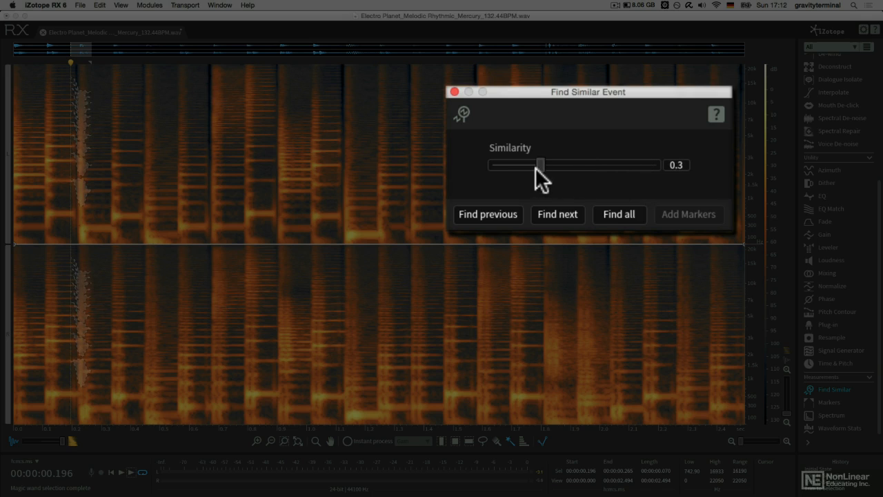
left_click_drag(540, 164, 514, 164)
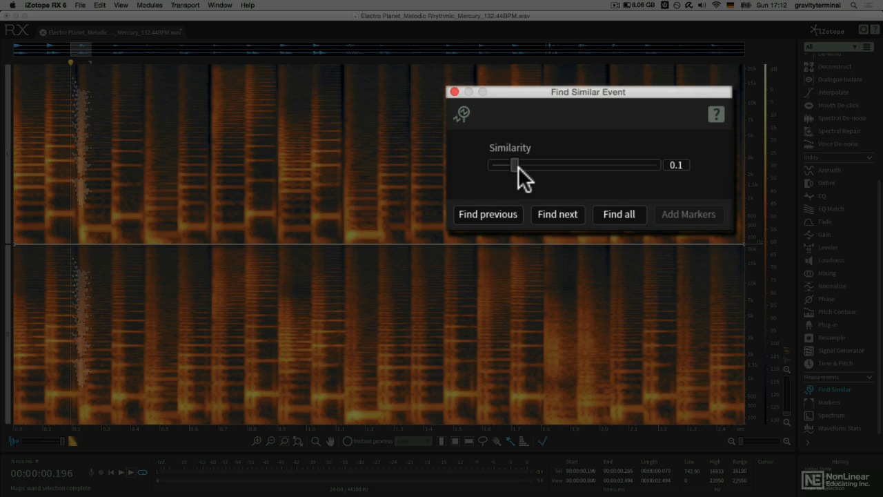
left_click(618, 214)
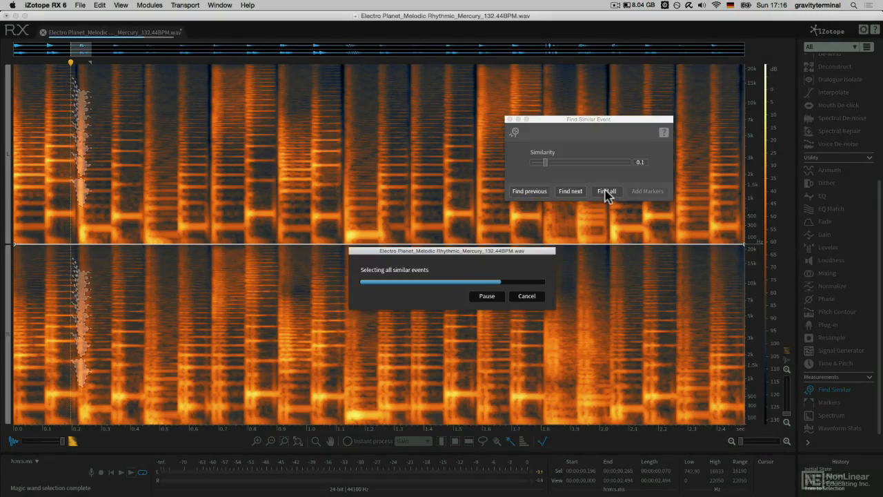
Step: Play back the loop with all similar hits selected, then stop playback
left_click(606, 192)
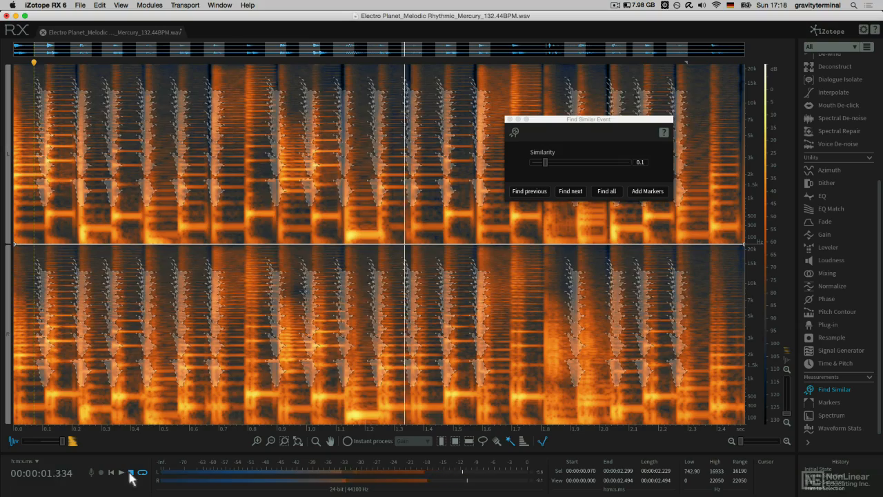
left_click(131, 472)
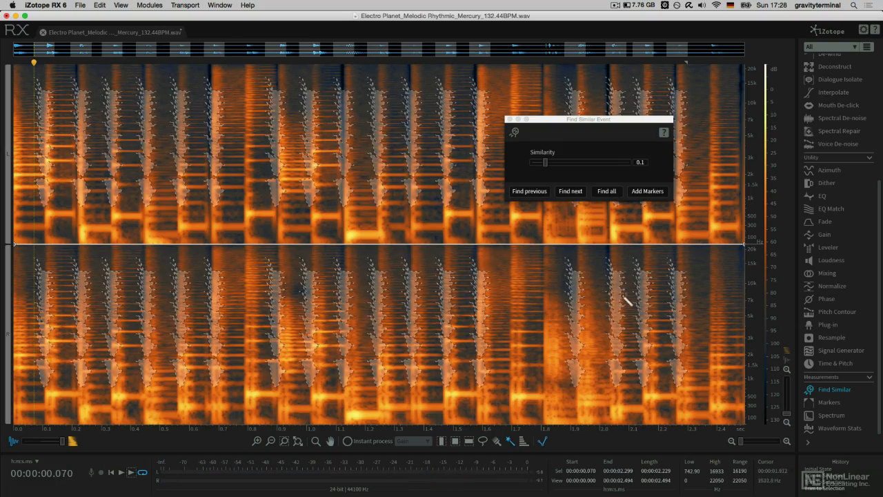
mouse_move(839, 132)
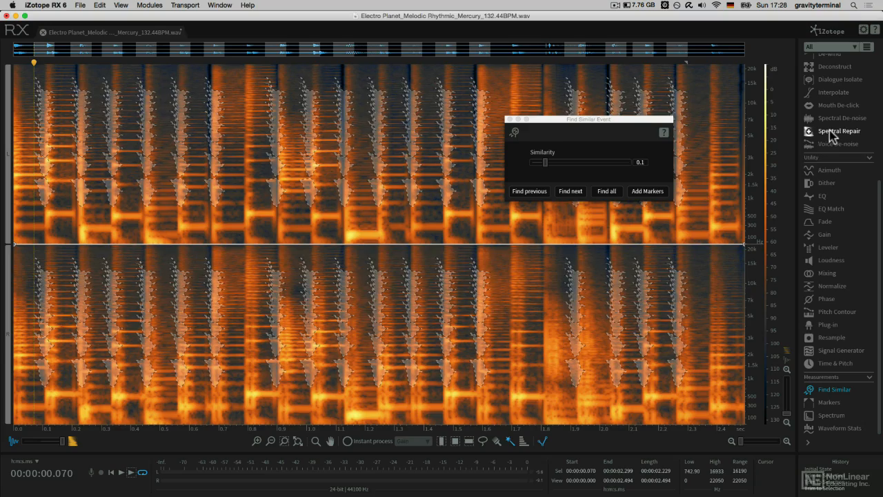
Step: Open Spectral Repair for the selected hits and set up Replace with band options
left_click(839, 131)
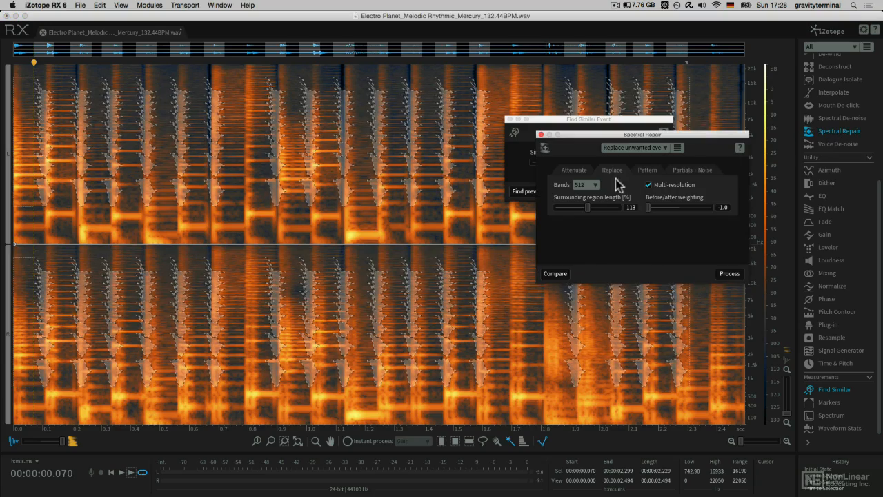
mouse_move(615, 173)
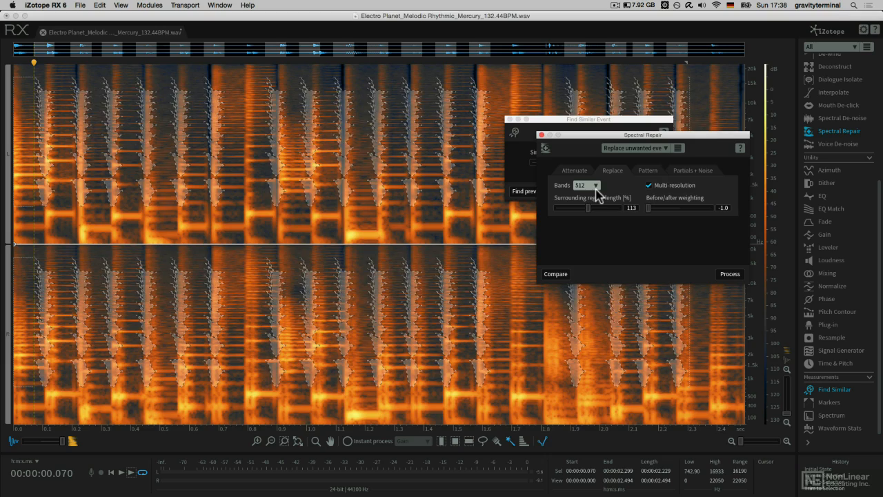
left_click(556, 274)
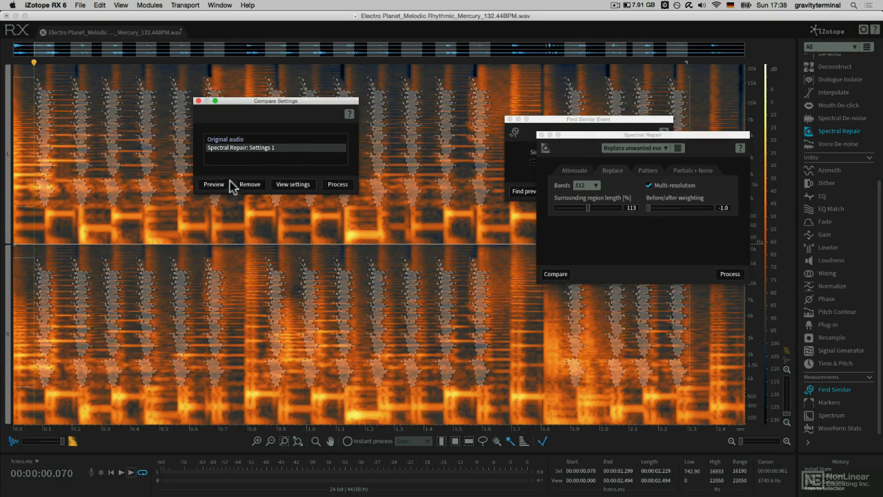
Step: Audition the repair result against the original audio and the first saved setting
left_click(214, 185)
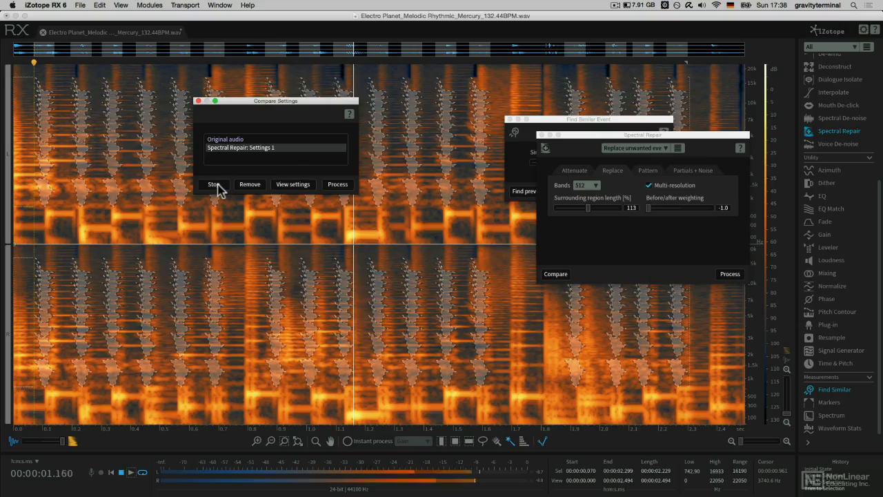
left_click(226, 138)
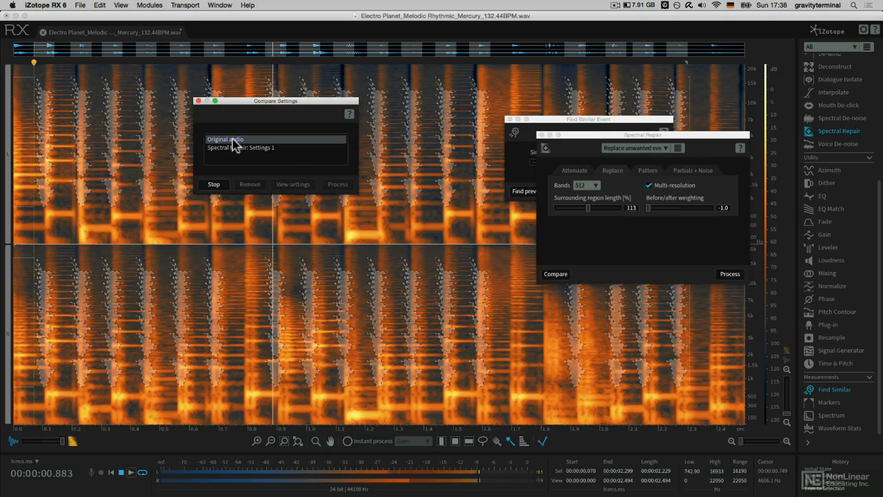
left_click(241, 147)
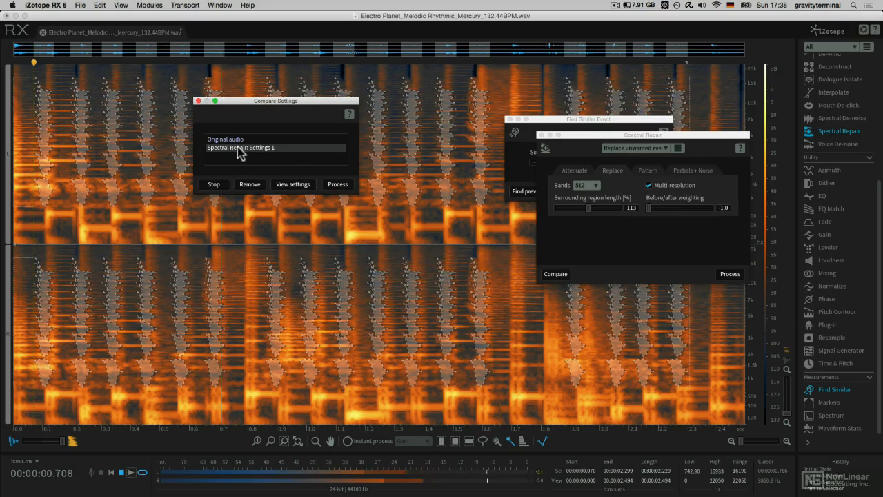
left_click(213, 184)
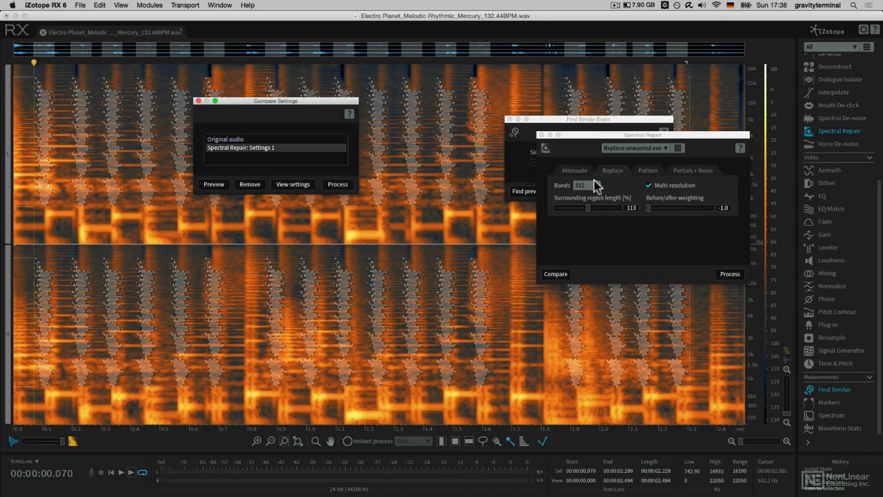
Step: Raise the band count, set weighting to 0.3, and audition the second setting
left_click(588, 185)
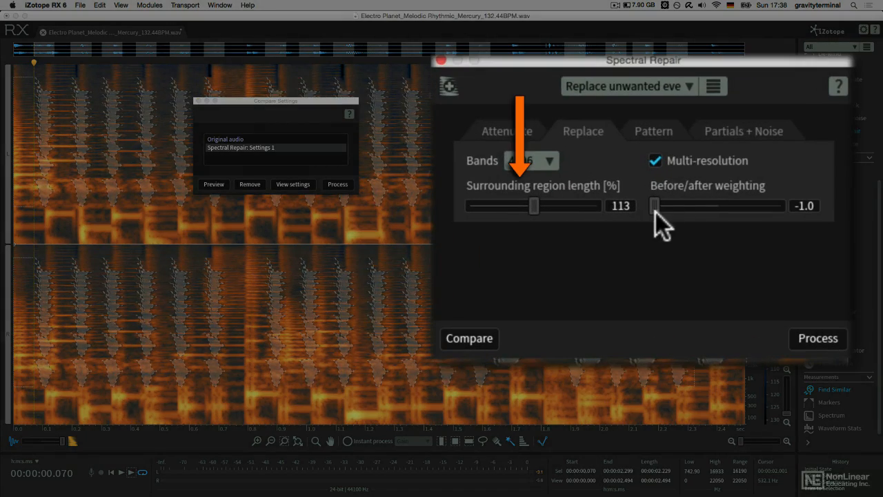
left_click_drag(654, 206, 735, 205)
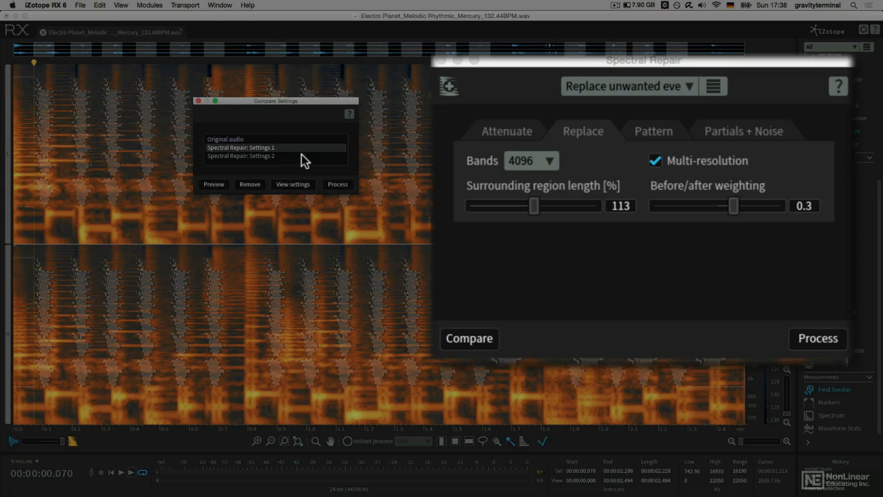
left_click(214, 184)
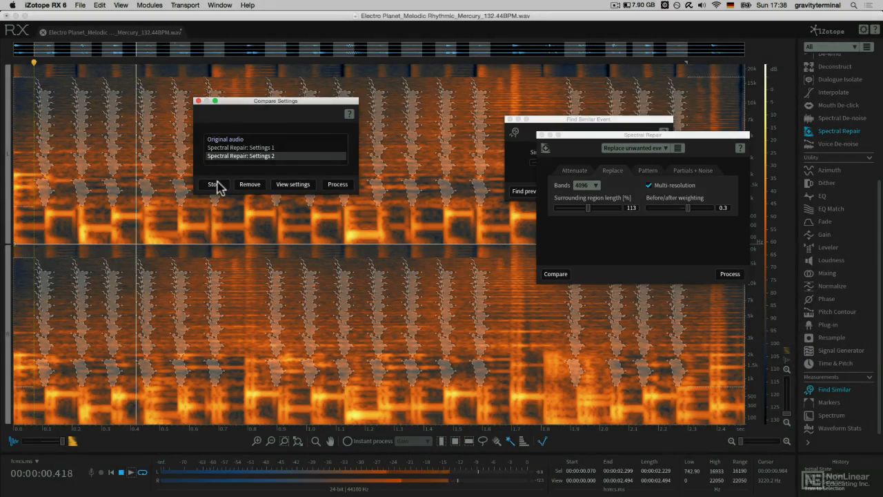
left_click(214, 184)
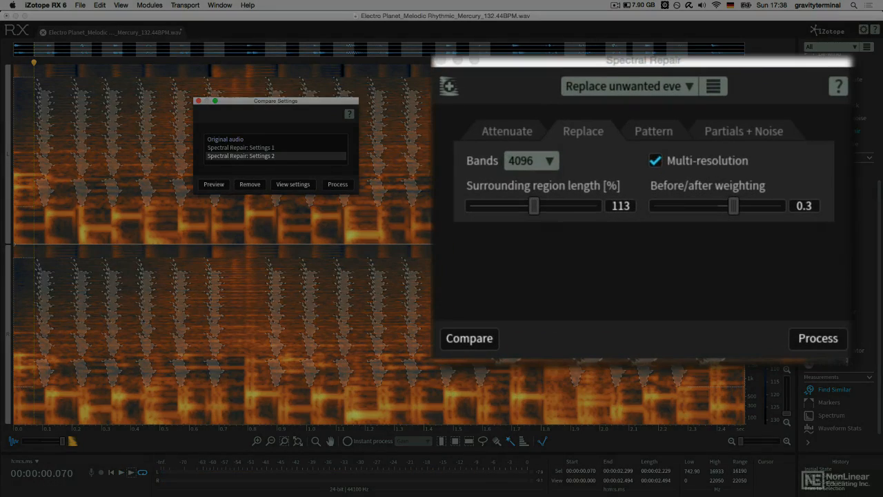
Step: Audition a 128-band setting, then shorten the surrounding region to 25% and audition it
left_click(531, 160)
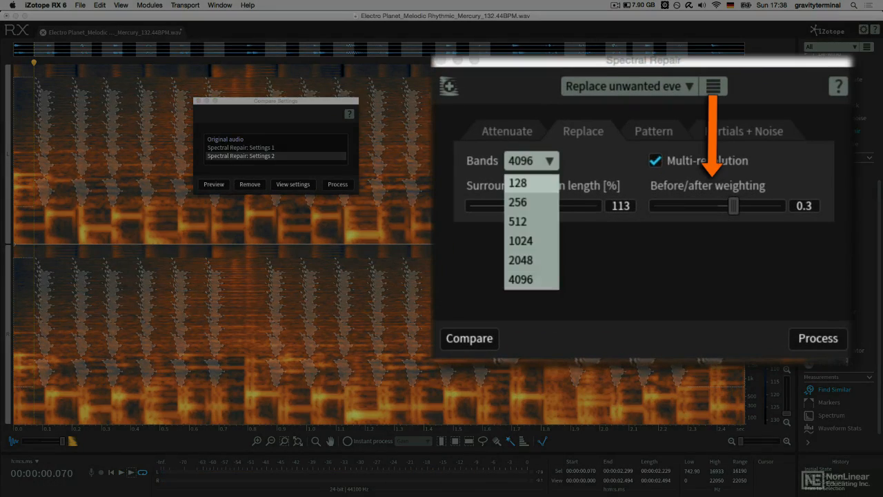
left_click(518, 182)
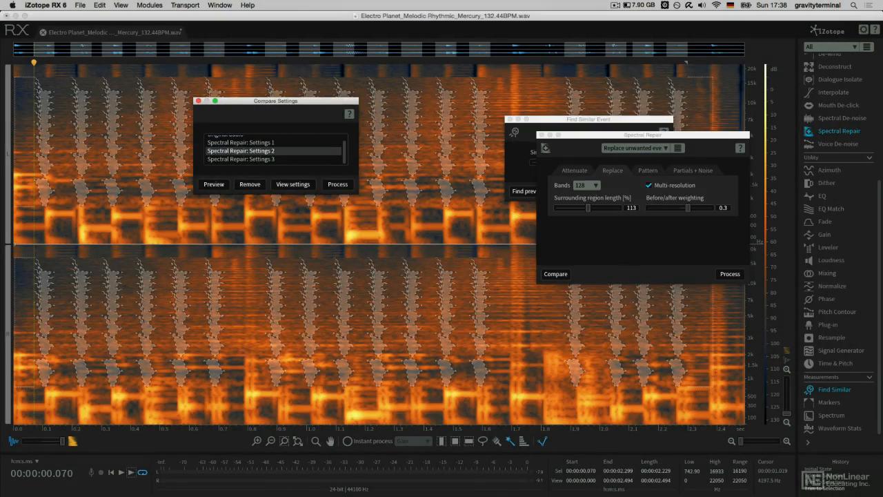
left_click(214, 184)
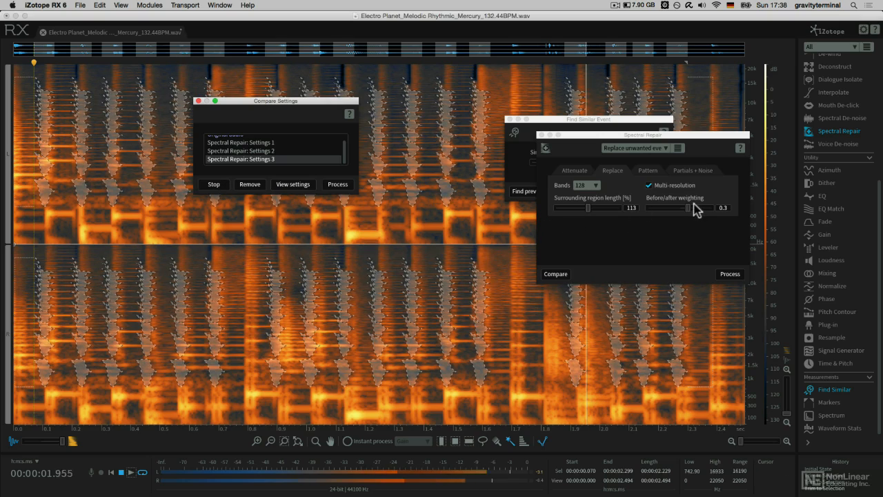
left_click_drag(700, 208, 655, 208)
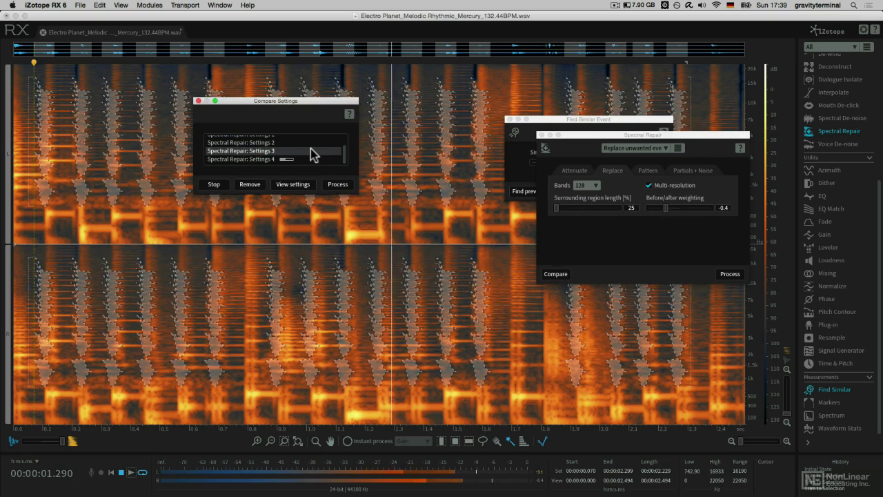
left_click(241, 159)
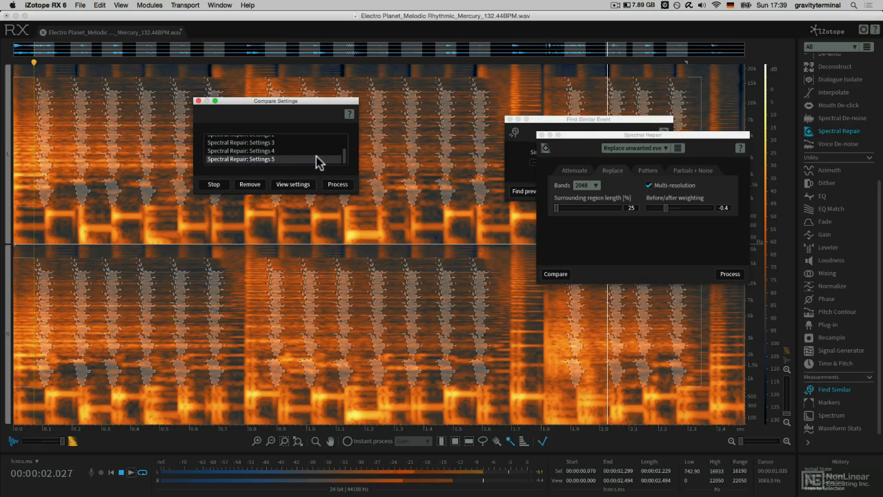
Step: Stop auditioning and process Settings 5 onto the matched events
left_click(338, 184)
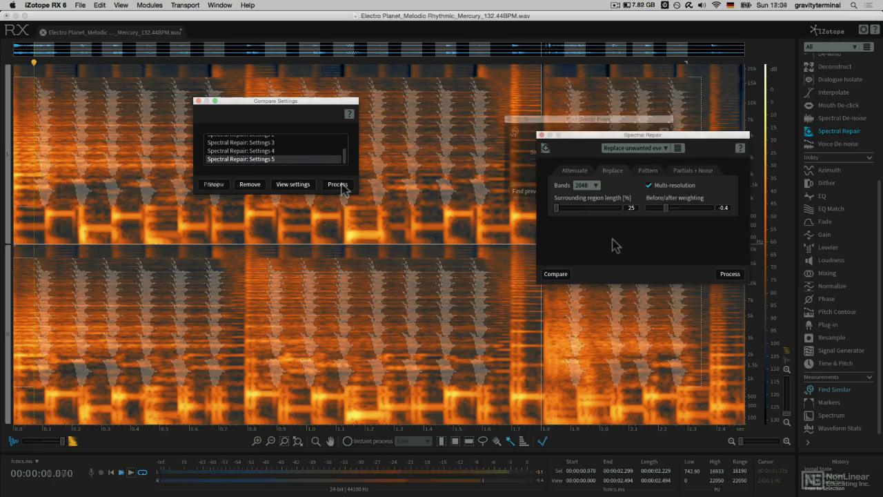
left_click(337, 184)
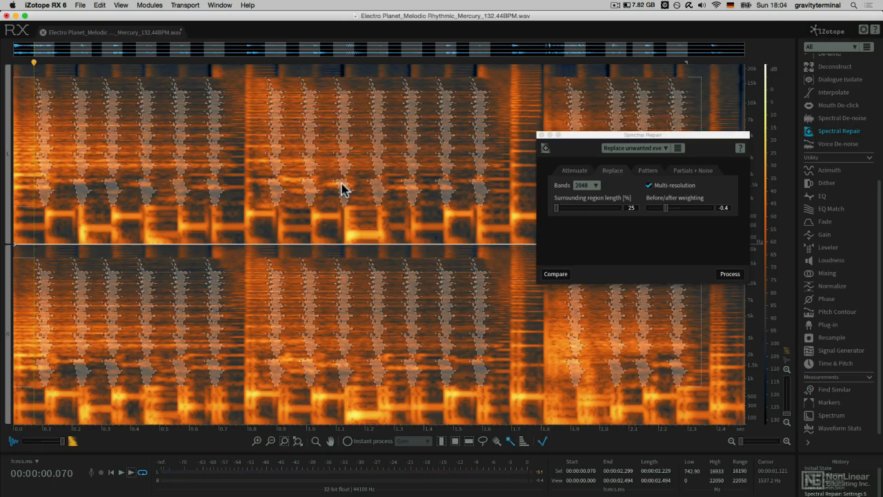
mouse_move(511, 283)
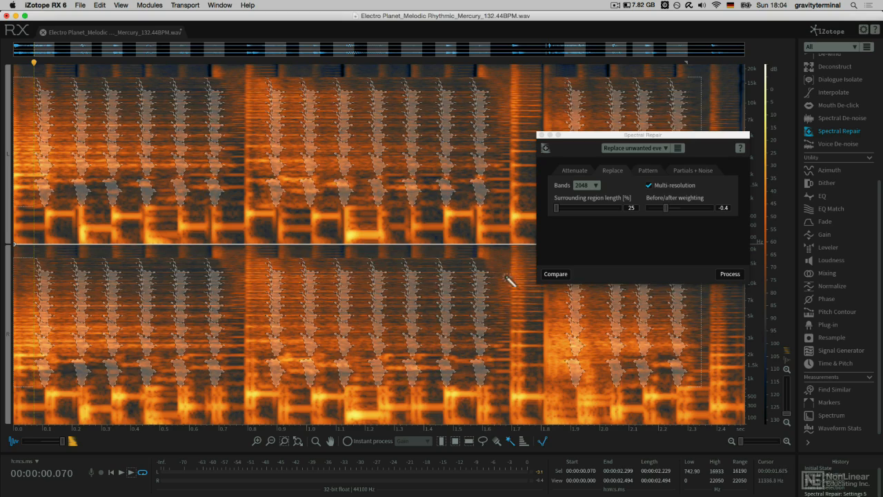
mouse_move(579, 275)
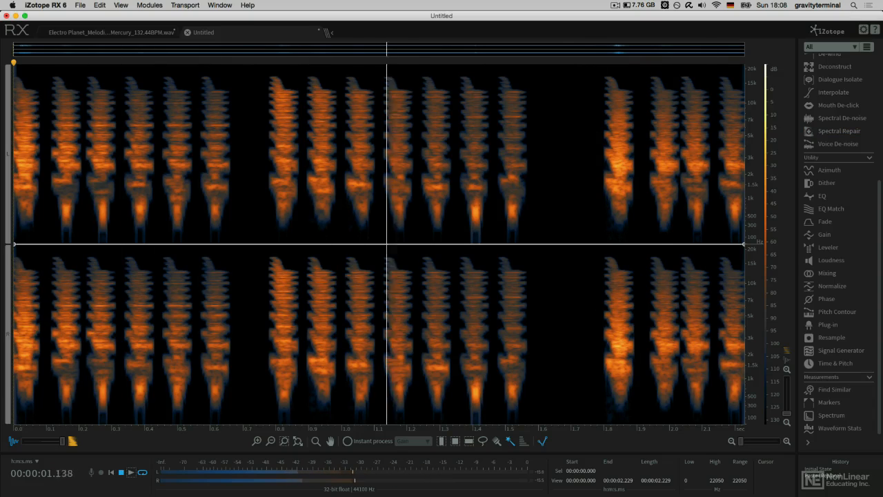
left_click(120, 472)
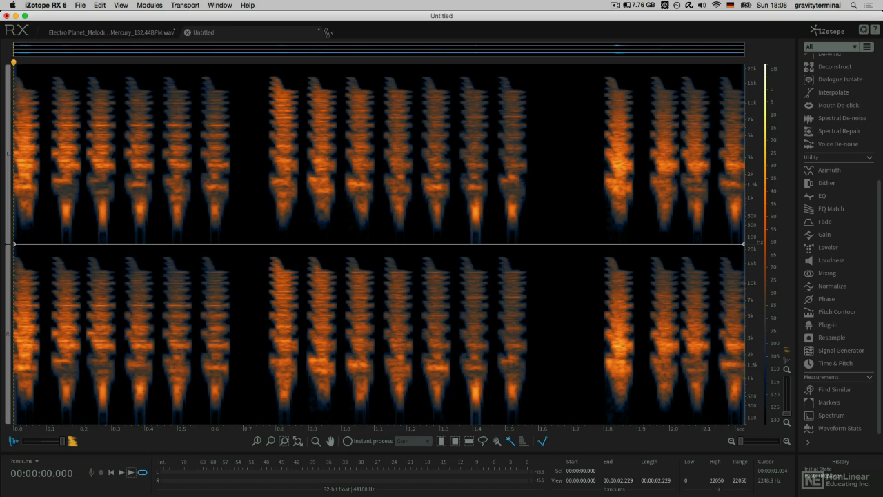
mouse_move(355, 355)
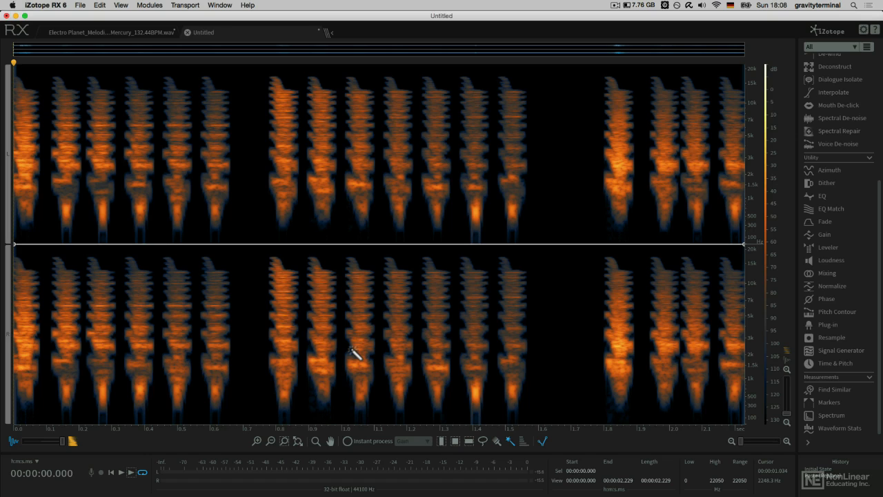